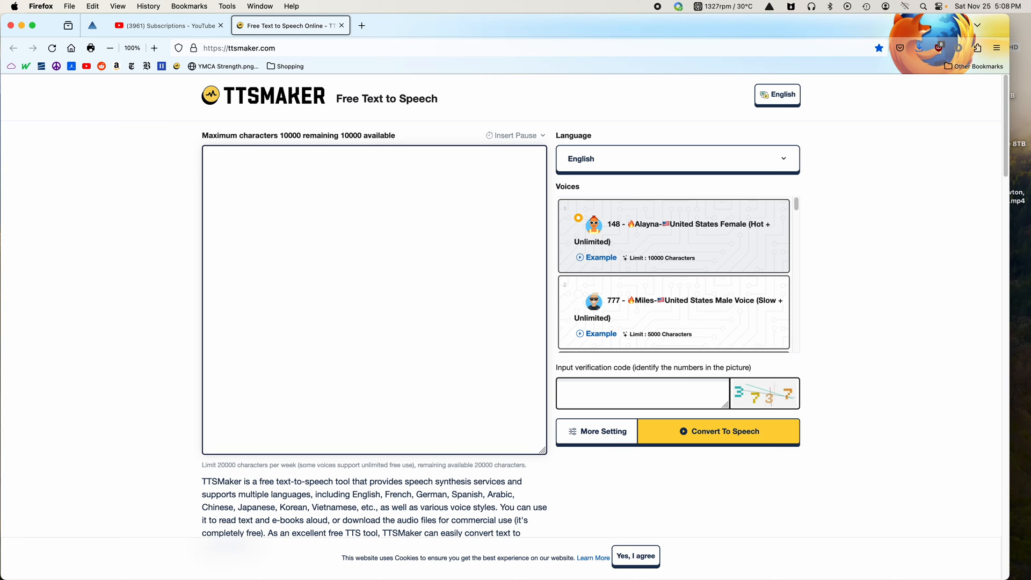
mouse_move(291, 123)
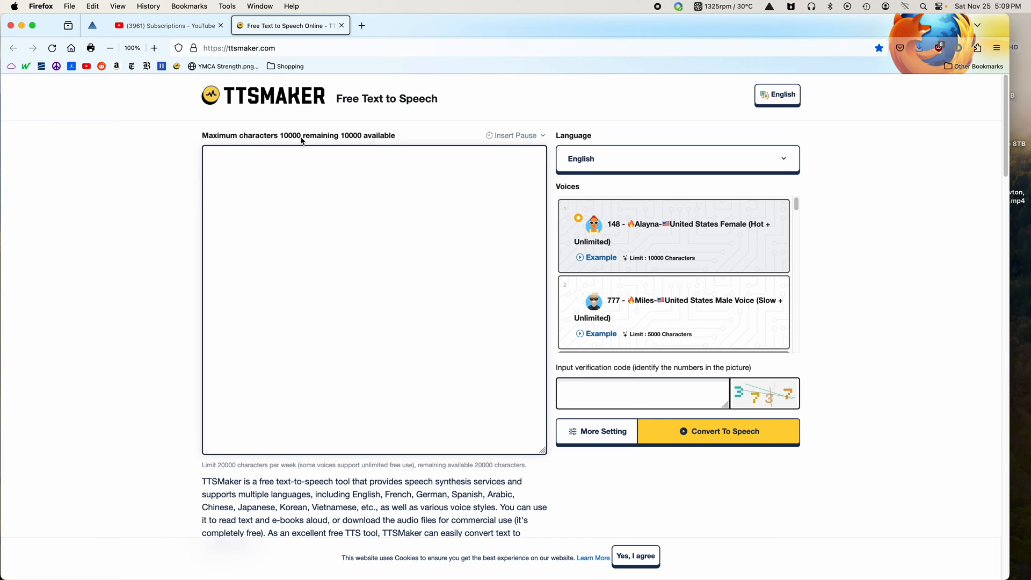
mouse_move(527, 275)
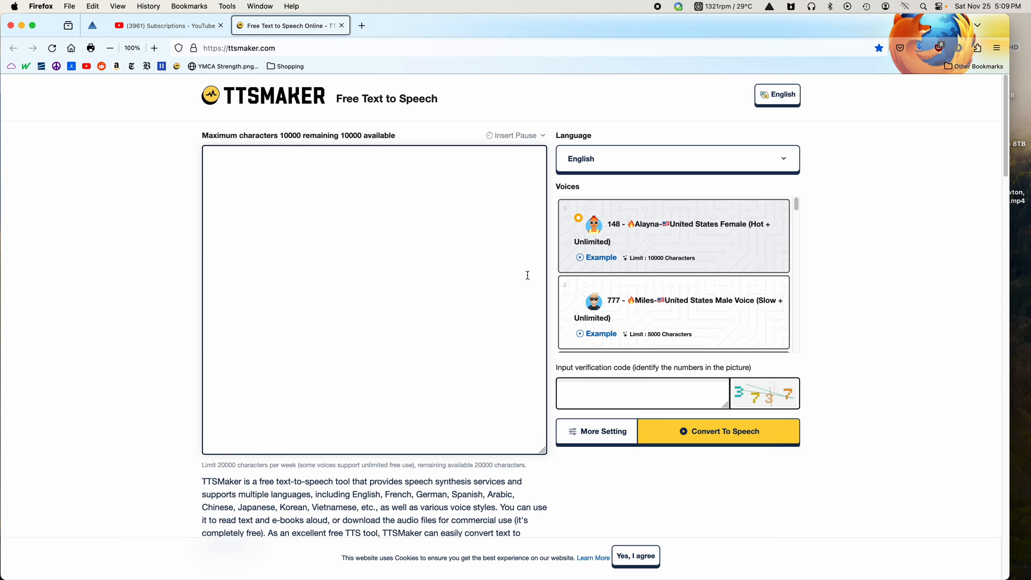
- Select TTSMaker's description paragraph below the text box and paste it into the input area
scroll(down, 3)
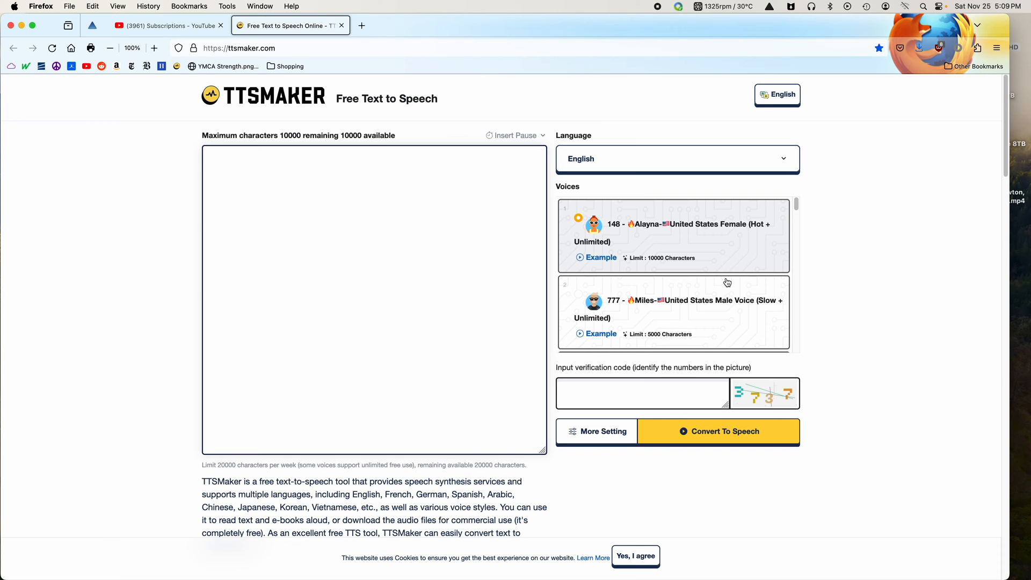
mouse_move(784, 401)
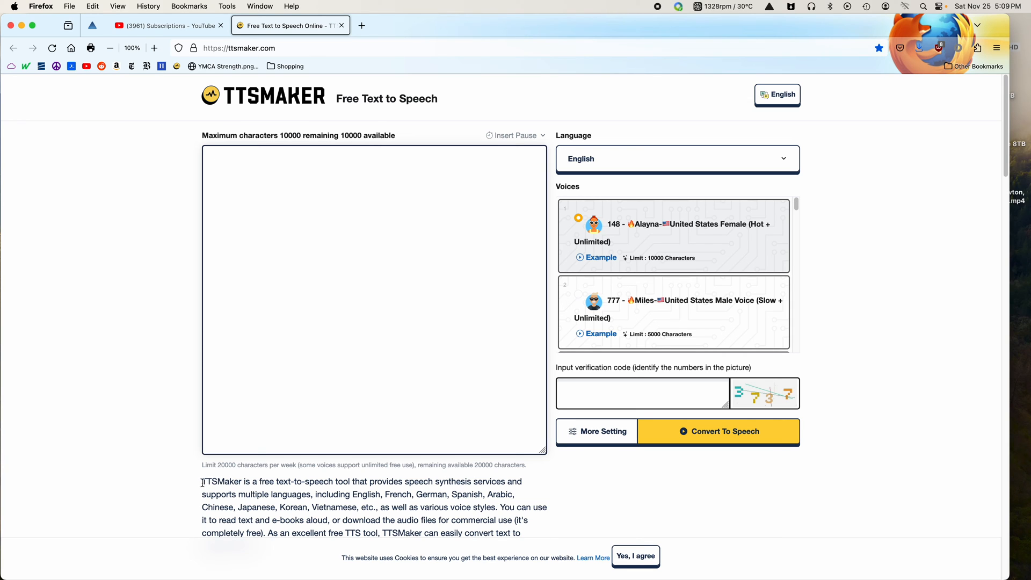
drag(202, 481, 521, 532)
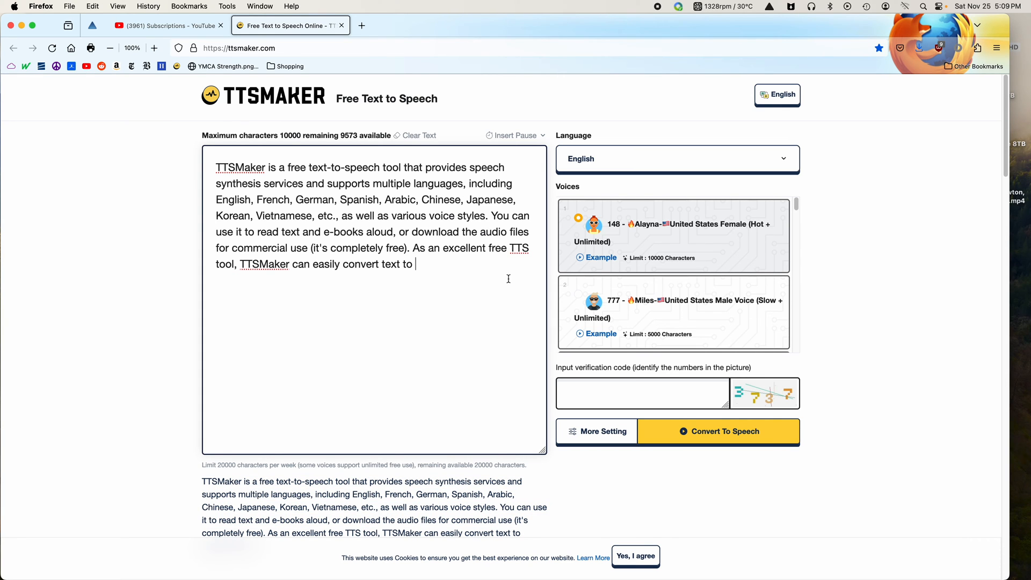
- Enter verification code 3737 and convert the pasted paragraph to speech
click(642, 393)
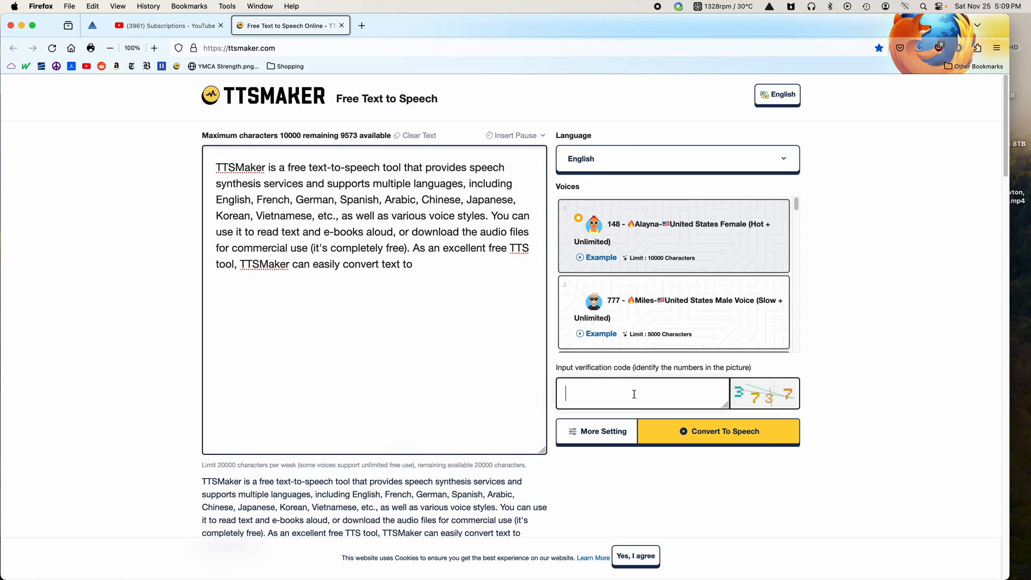
text(3737)
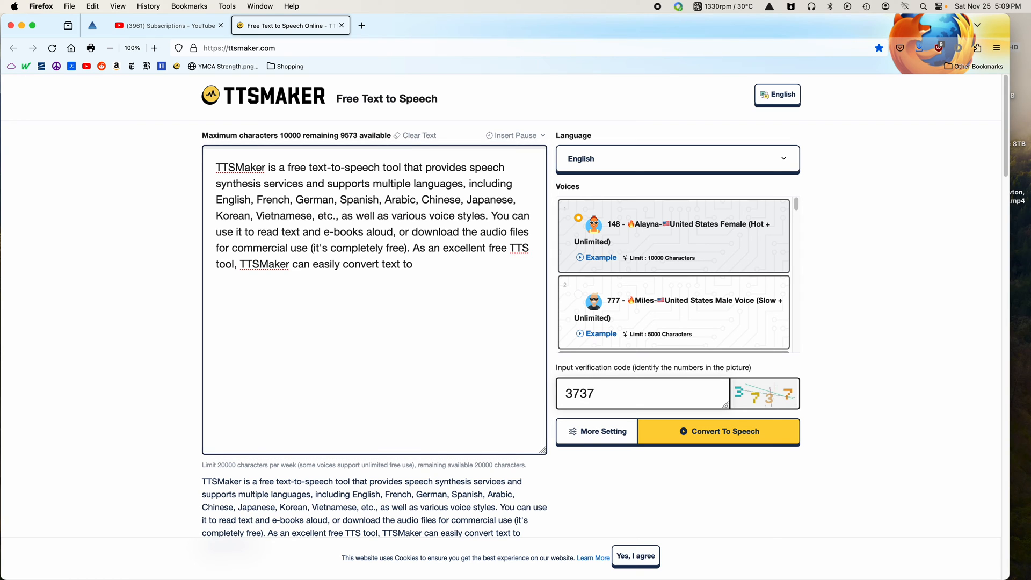
mouse_move(718, 434)
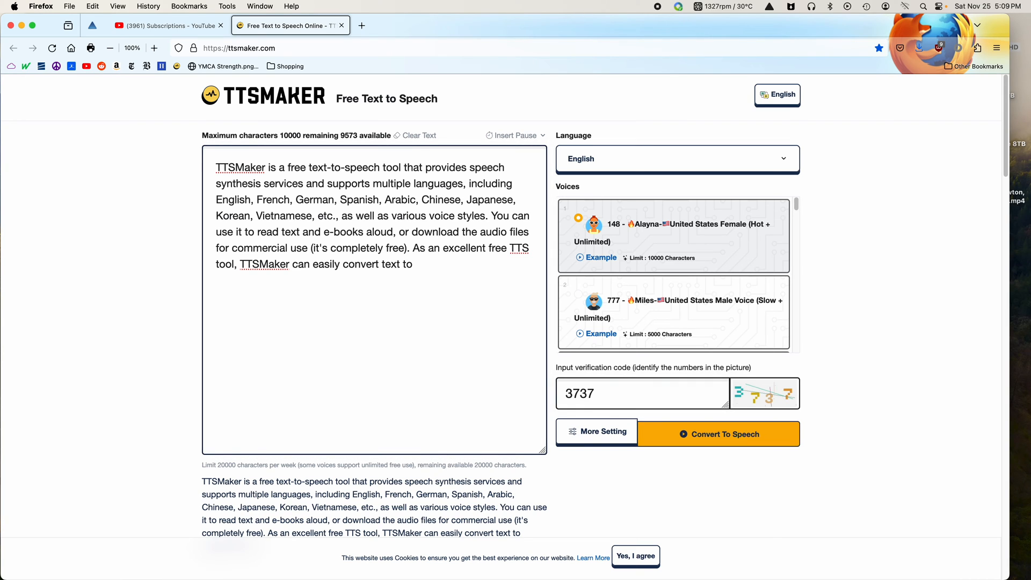
click(719, 434)
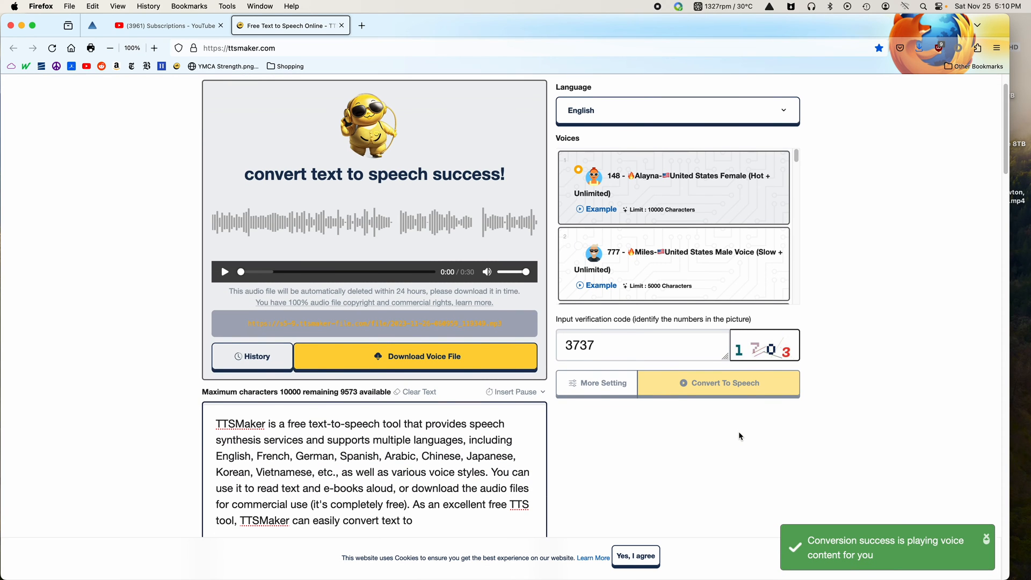
click(223, 272)
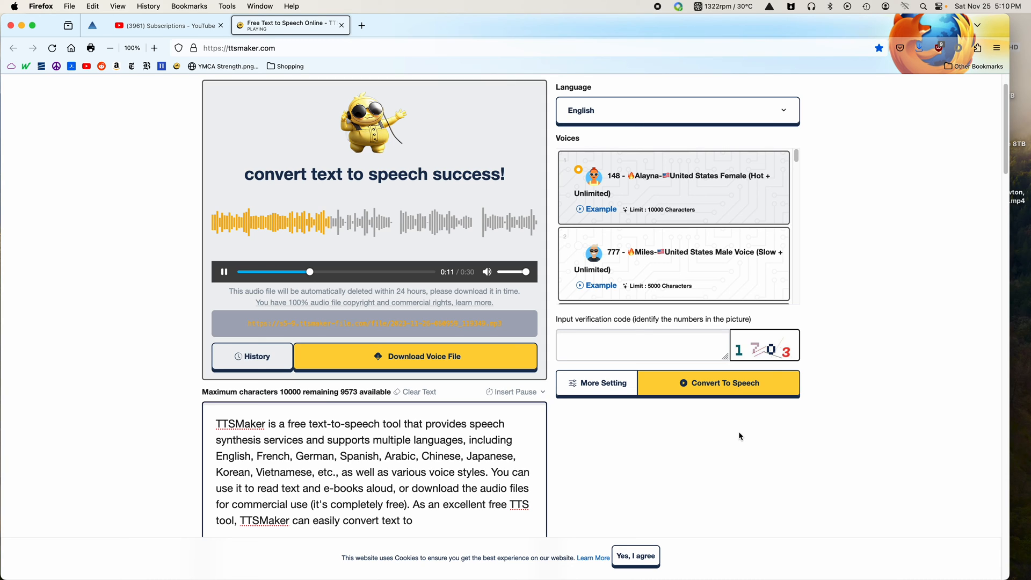
mouse_move(196, 273)
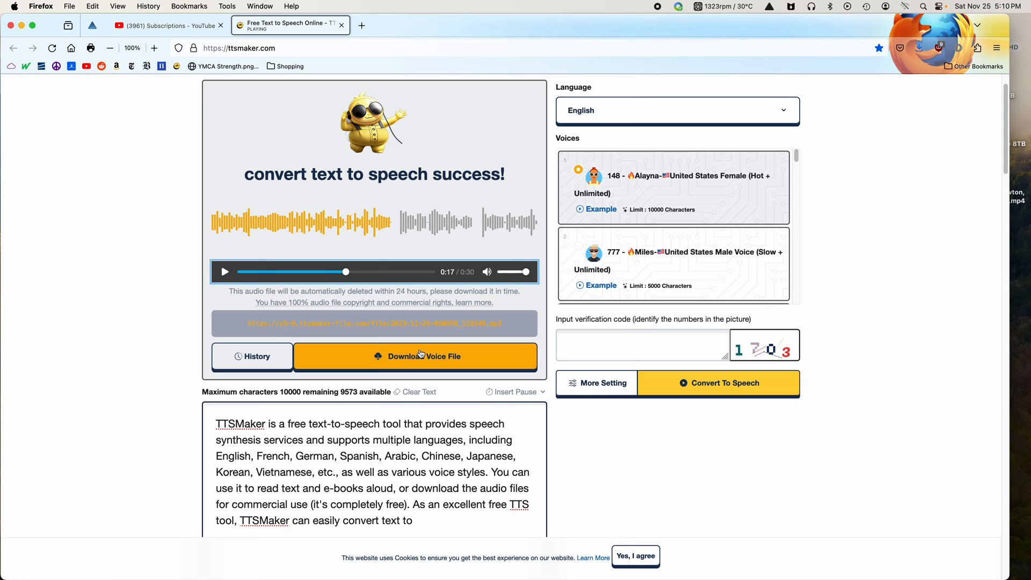
click(415, 356)
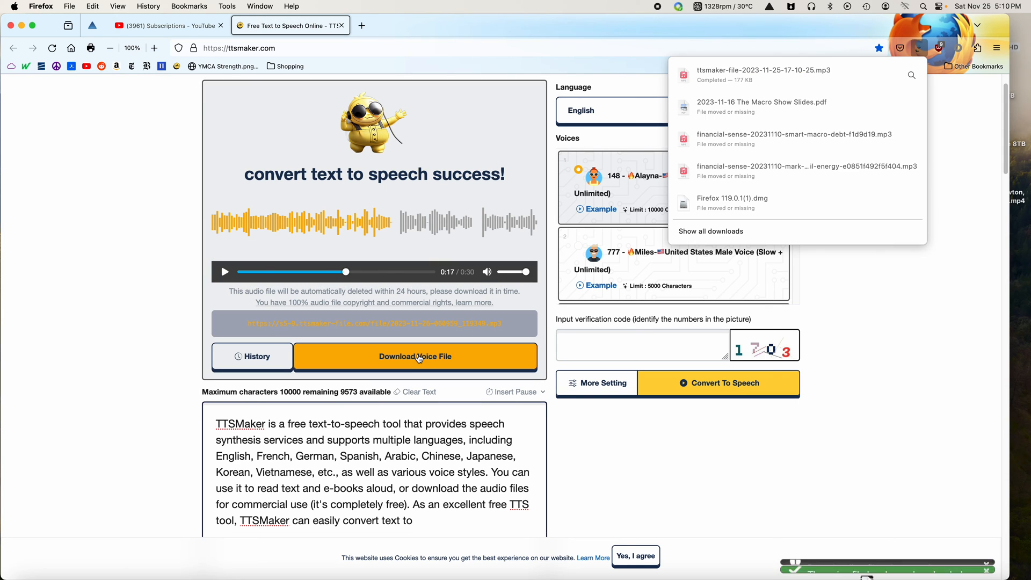
click(415, 357)
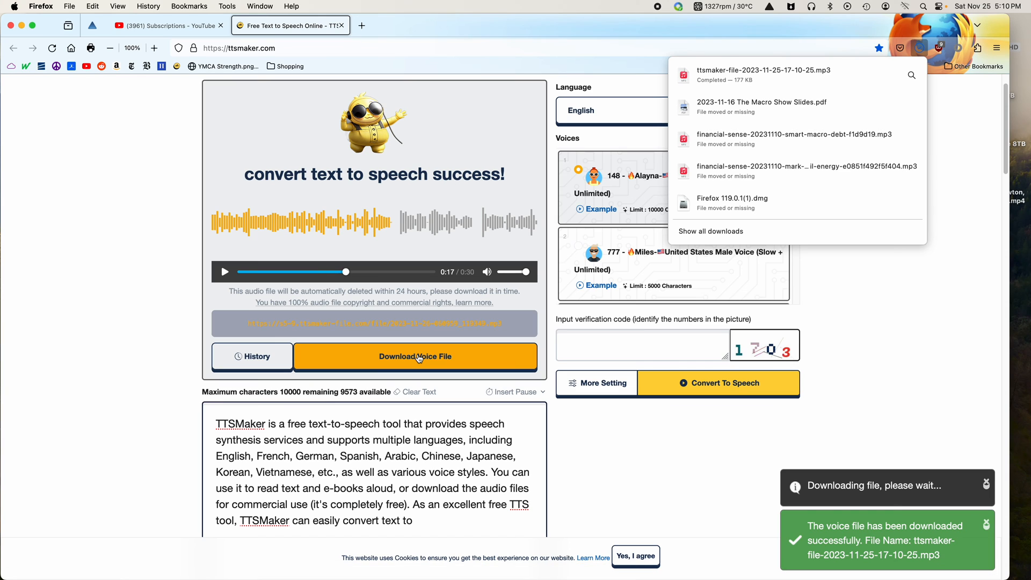